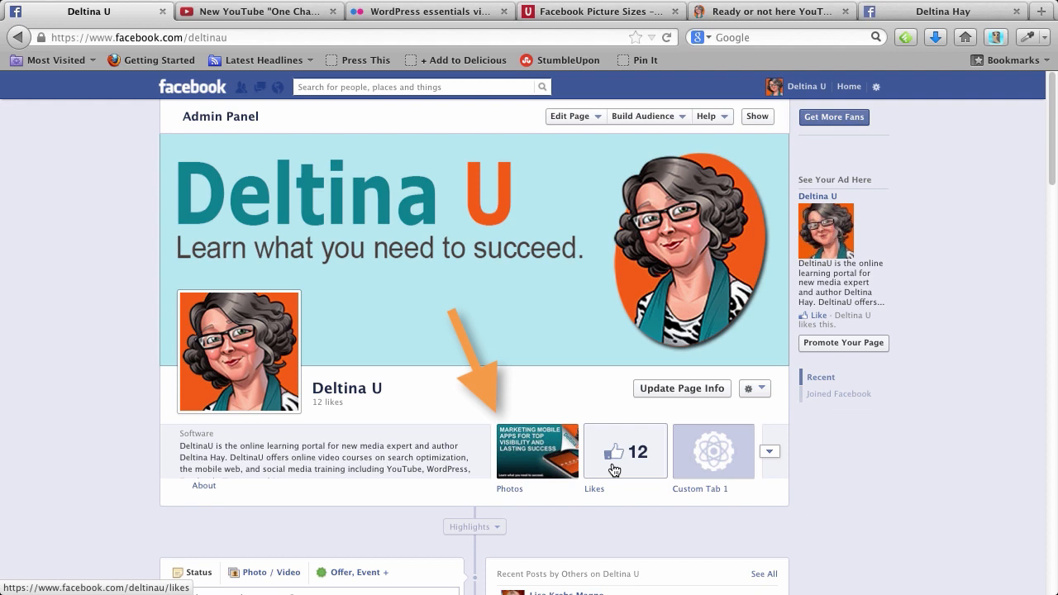
mouse_move(650, 516)
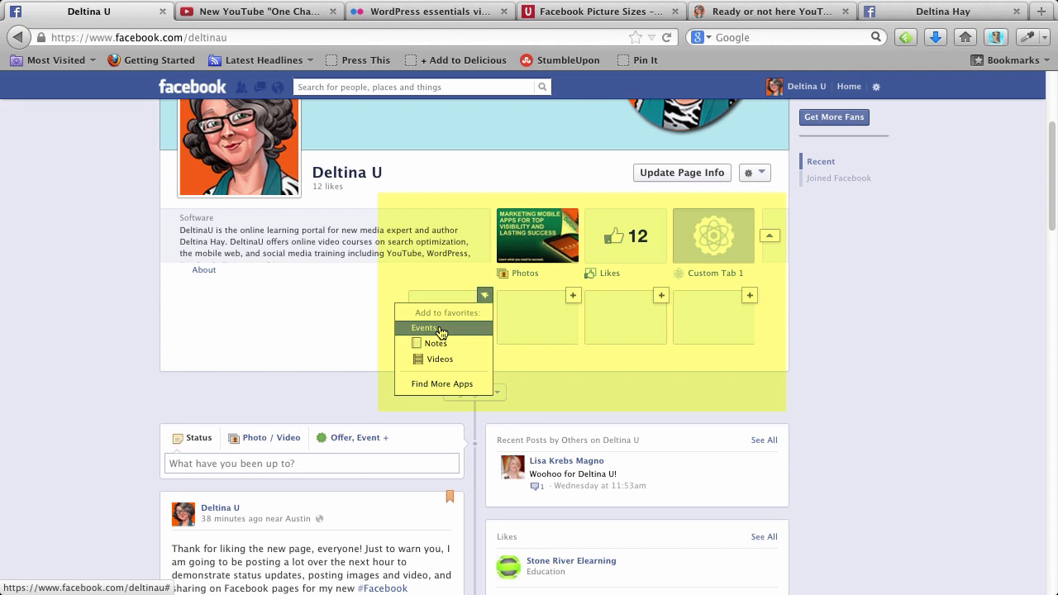
Add Videos to the page's favorites, view the Videos section, then list the page's sections.
left_click(437, 359)
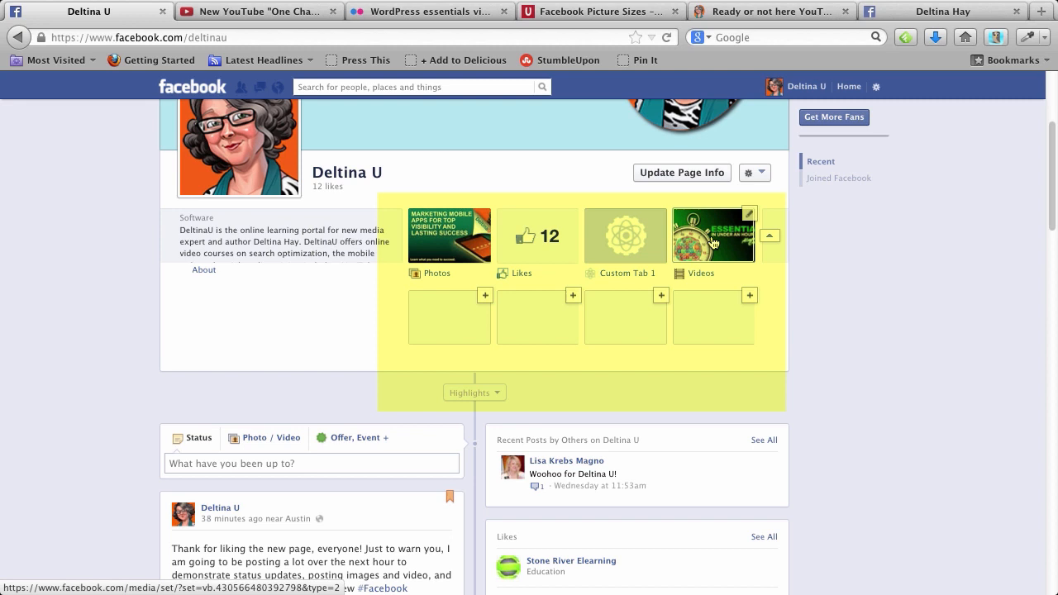
left_click(712, 235)
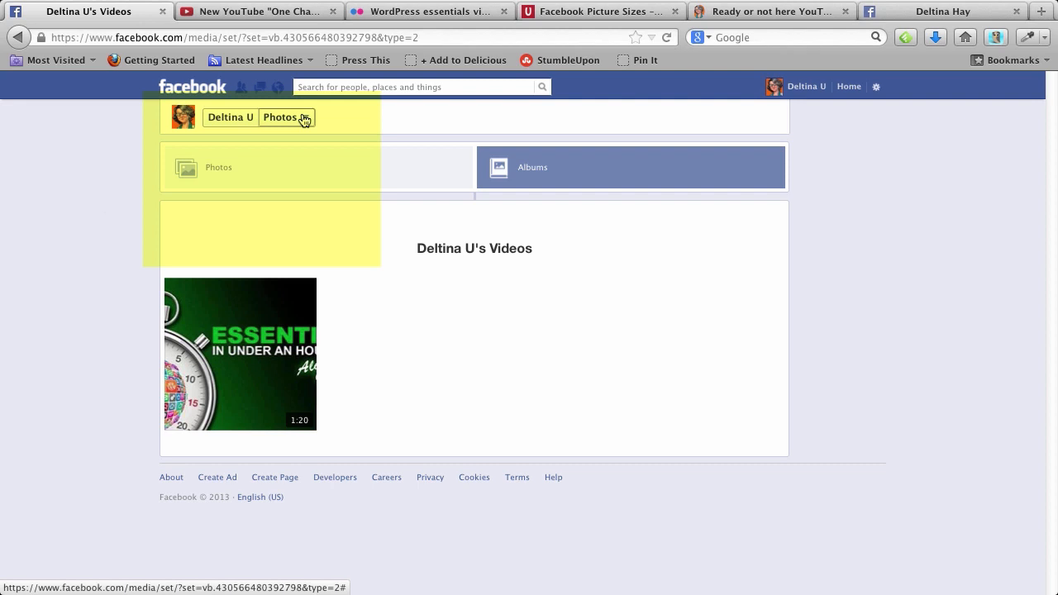
left_click(285, 116)
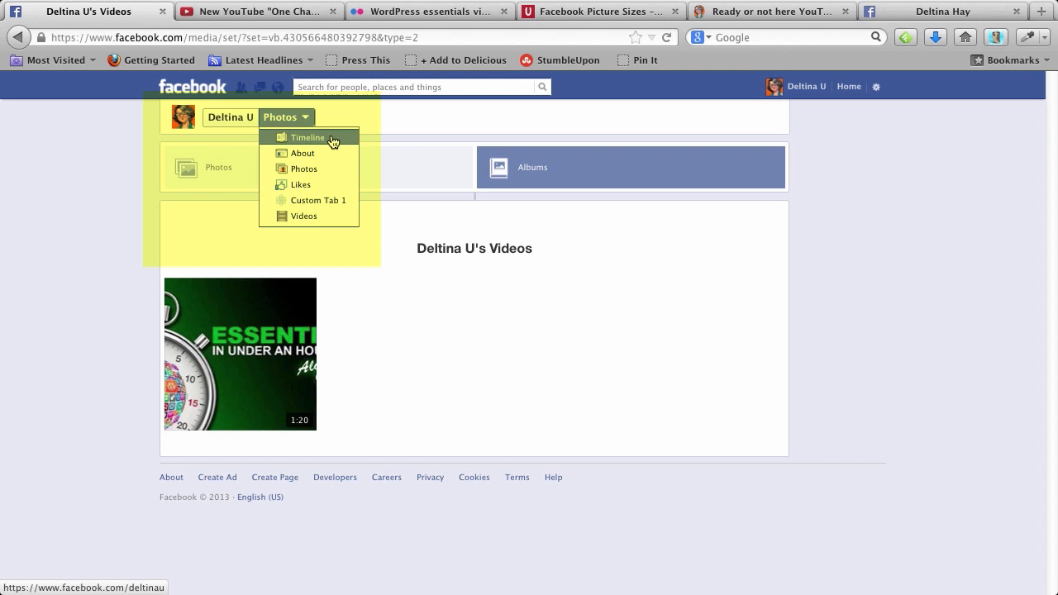
mouse_move(327, 169)
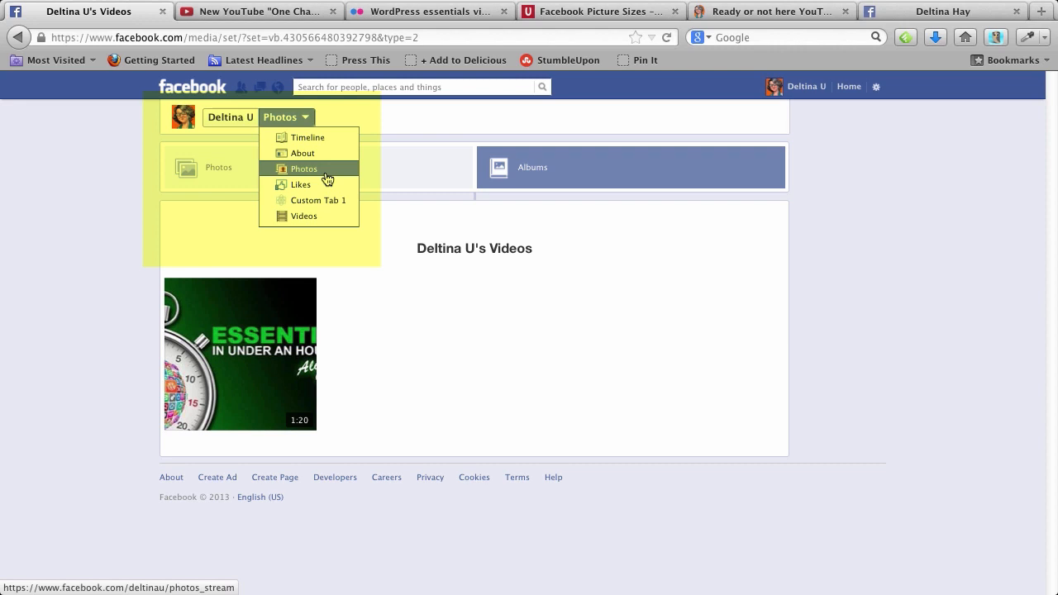
mouse_move(304, 215)
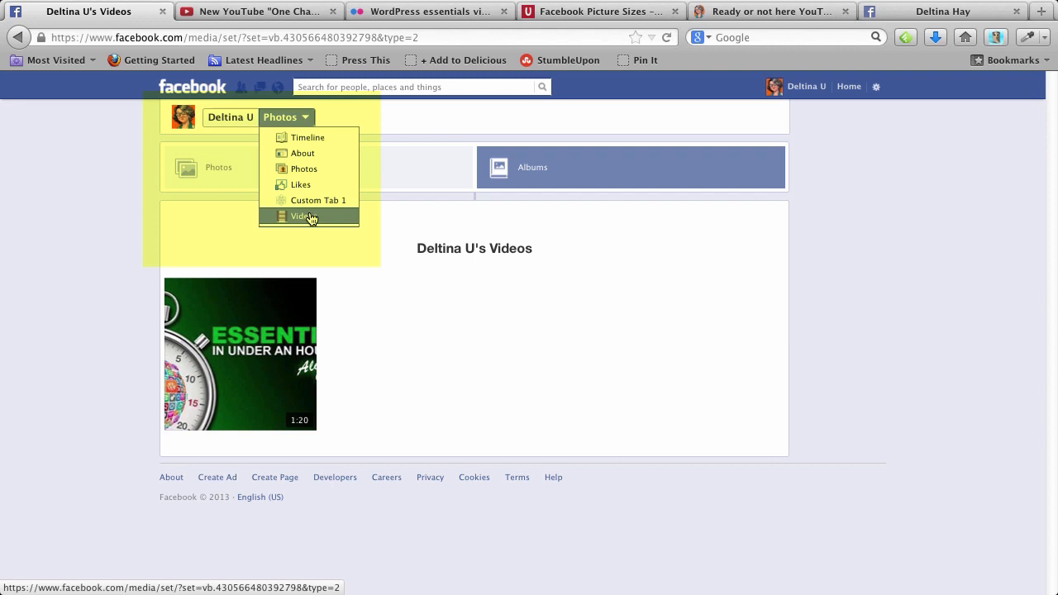
Go to the Deltina U page's Photos section from the header dropdown.
left_click(304, 169)
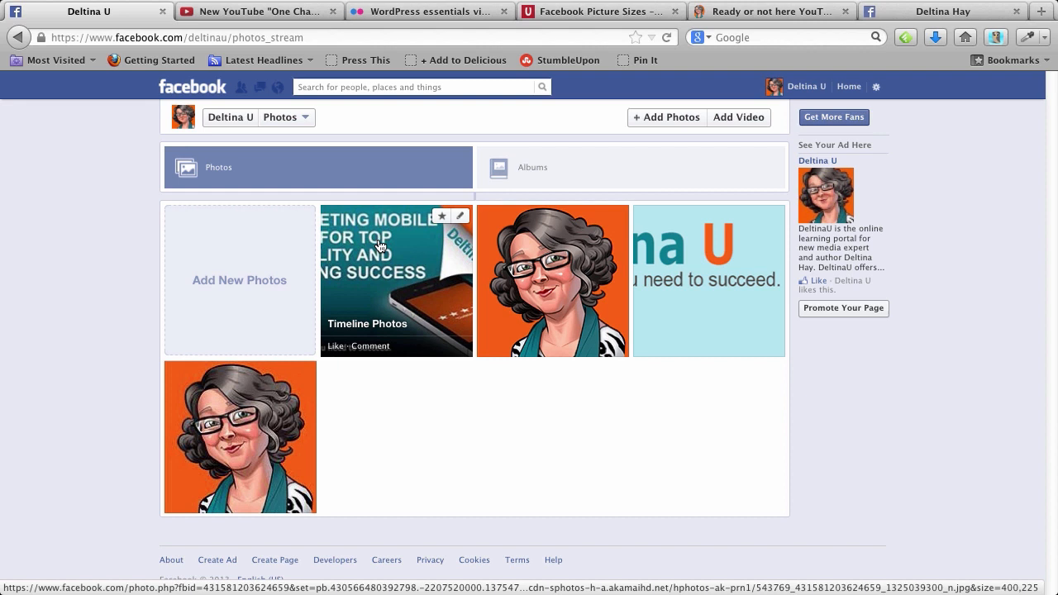
mouse_move(406, 271)
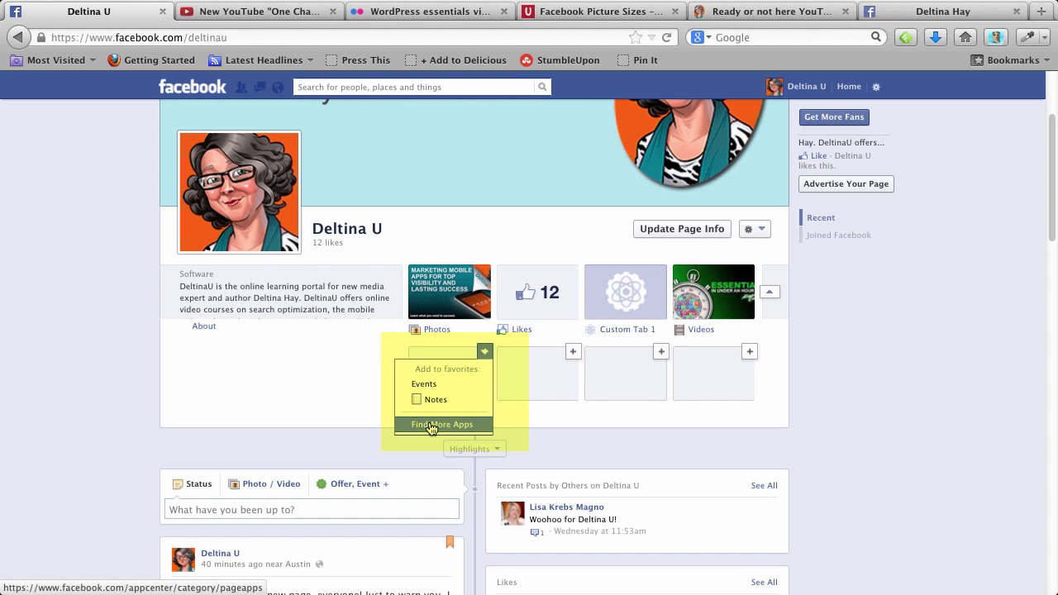
Find more apps to add and browse the App Center's general Apps category.
left_click(443, 423)
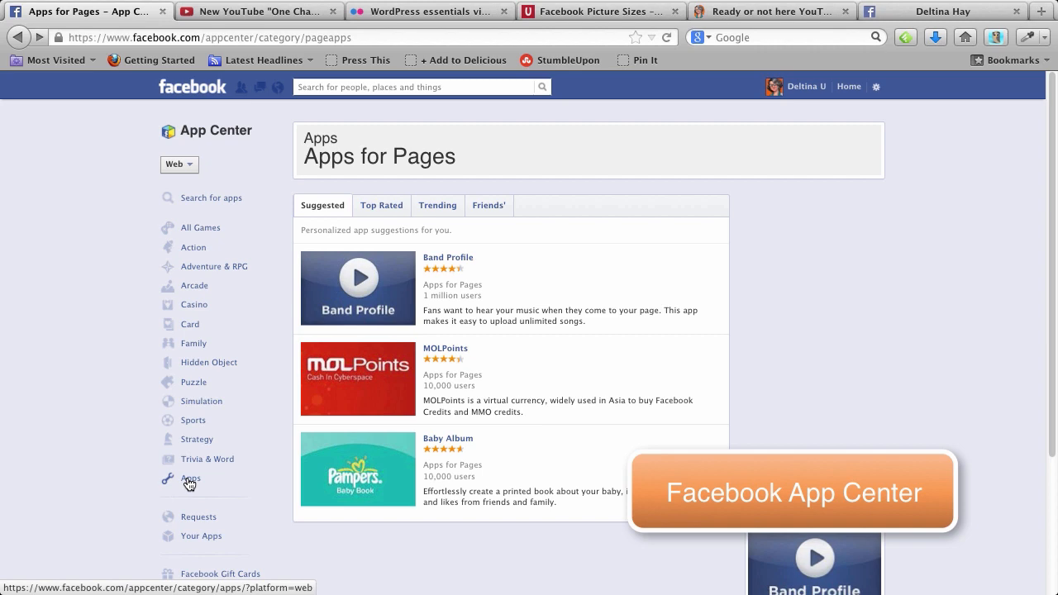
left_click(192, 478)
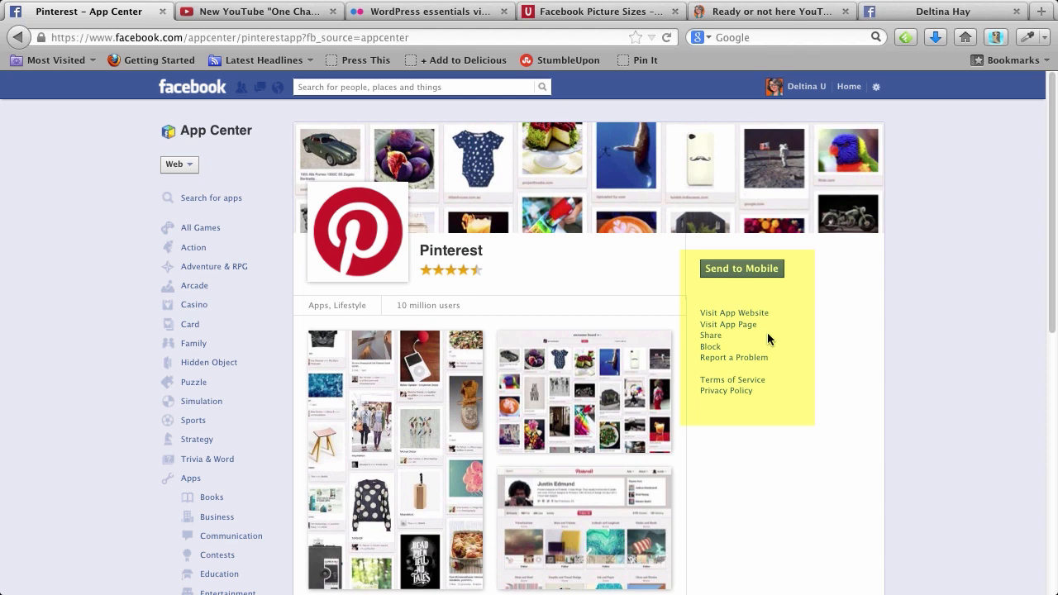
Visit Pinterest's own Facebook page from its App Center listing.
left_click(728, 324)
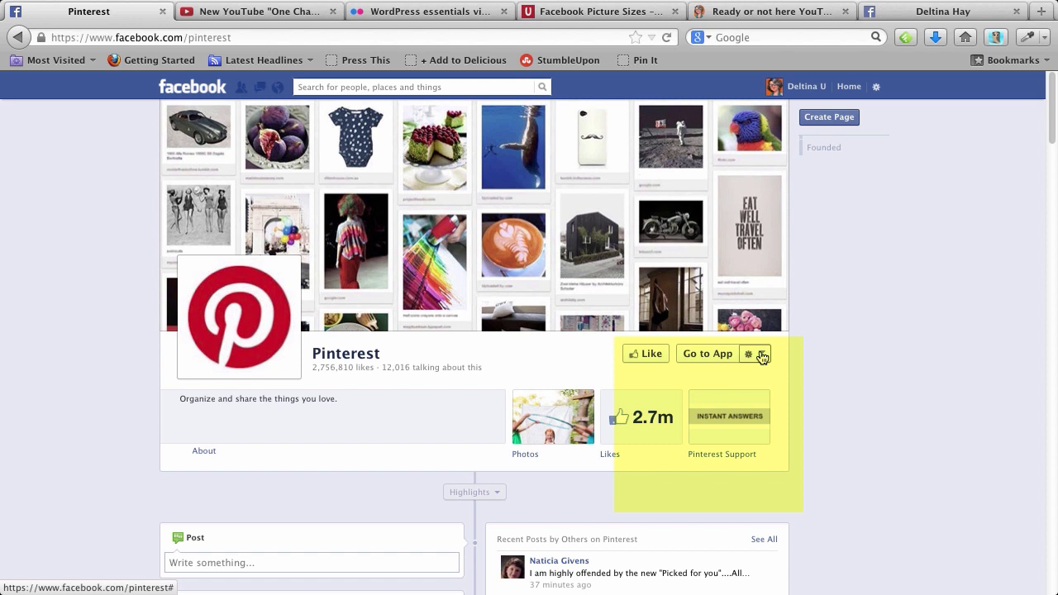
mouse_move(853, 341)
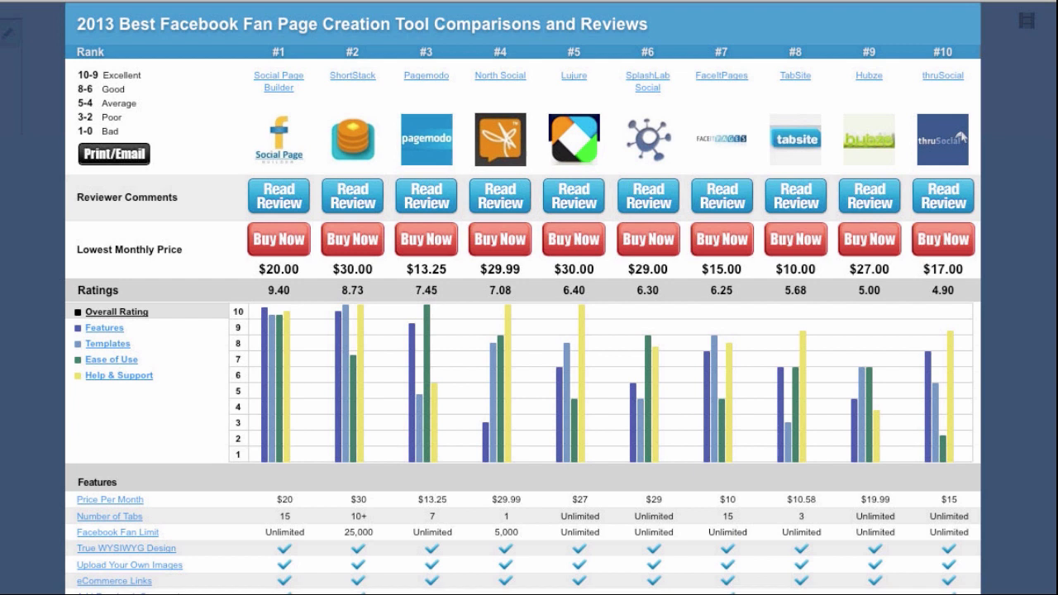
Go to ShortStack's site from the fan page tool comparison chart.
left_click(351, 76)
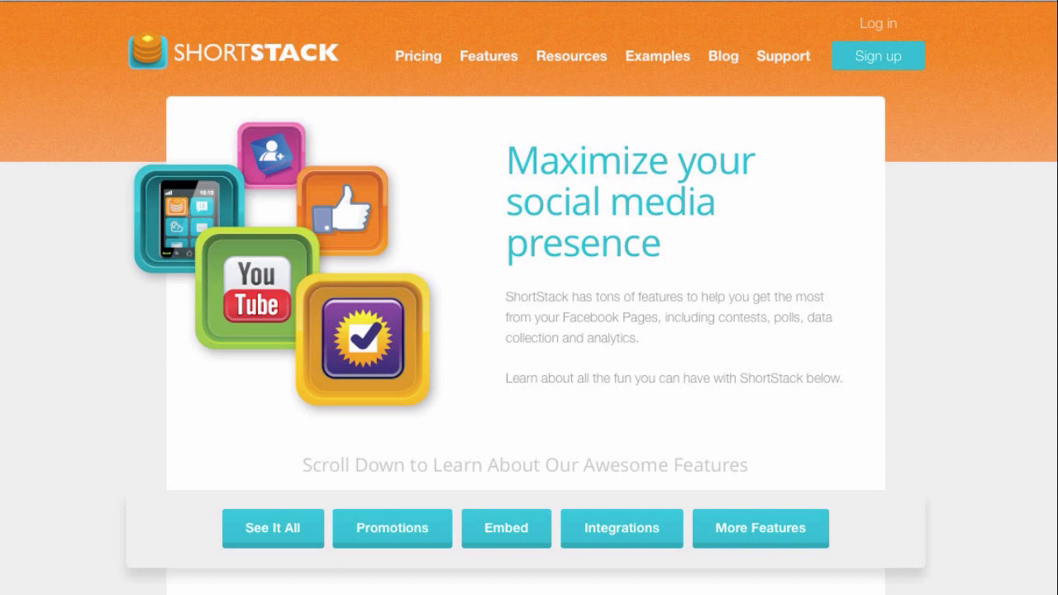
Scroll down the ShortStack features page before logging in.
scroll("down", 3)
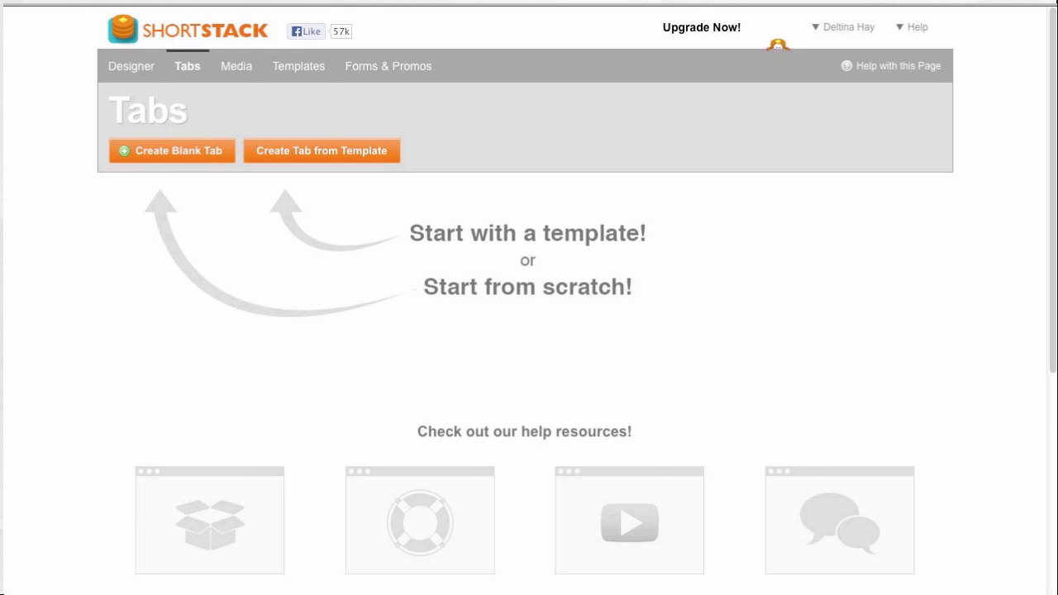
Start a tab from a template, filter to video-tagged templates and choose one.
left_click(298, 66)
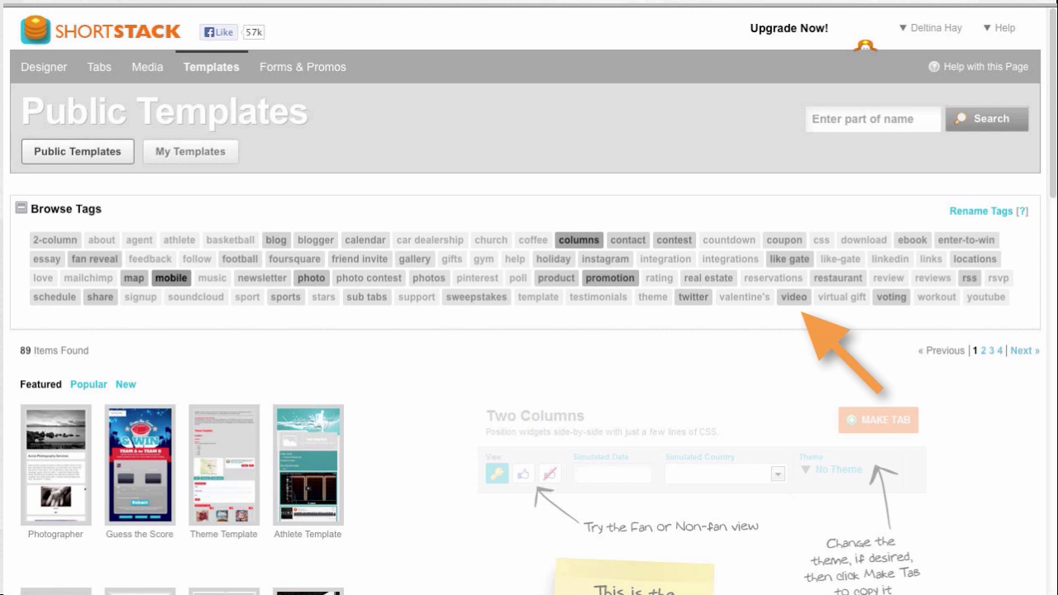
left_click(794, 298)
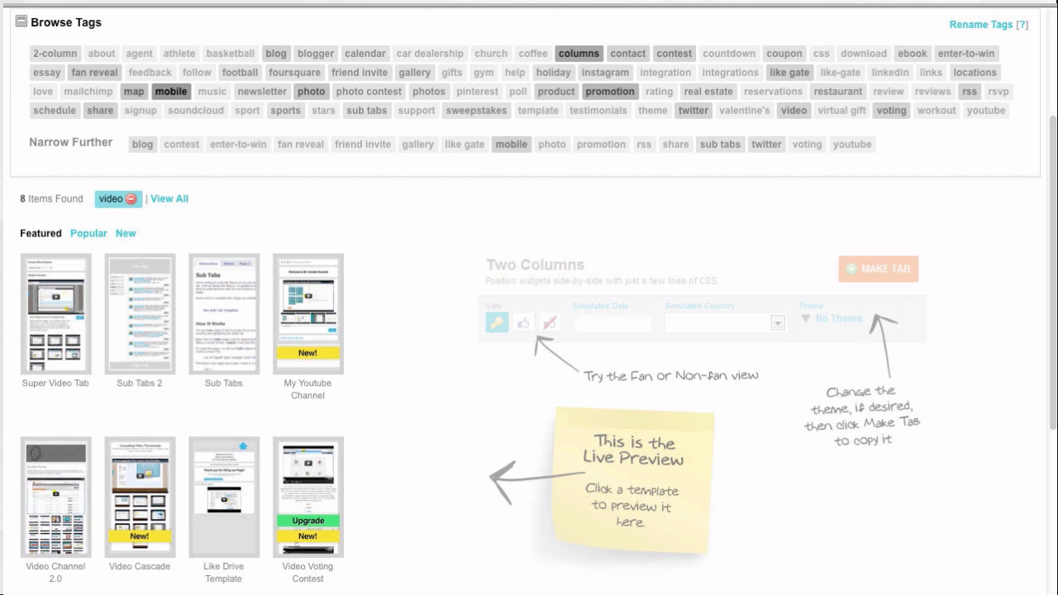
left_click(56, 496)
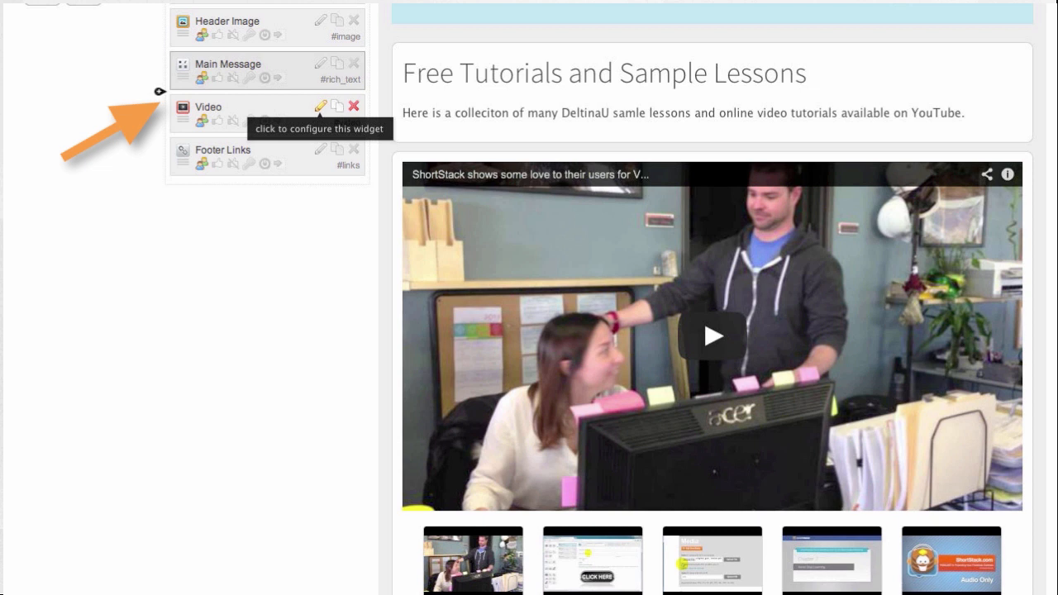
Set the Video widget to the deltinahay Sample Video Lessons playlist and save it.
left_click(320, 106)
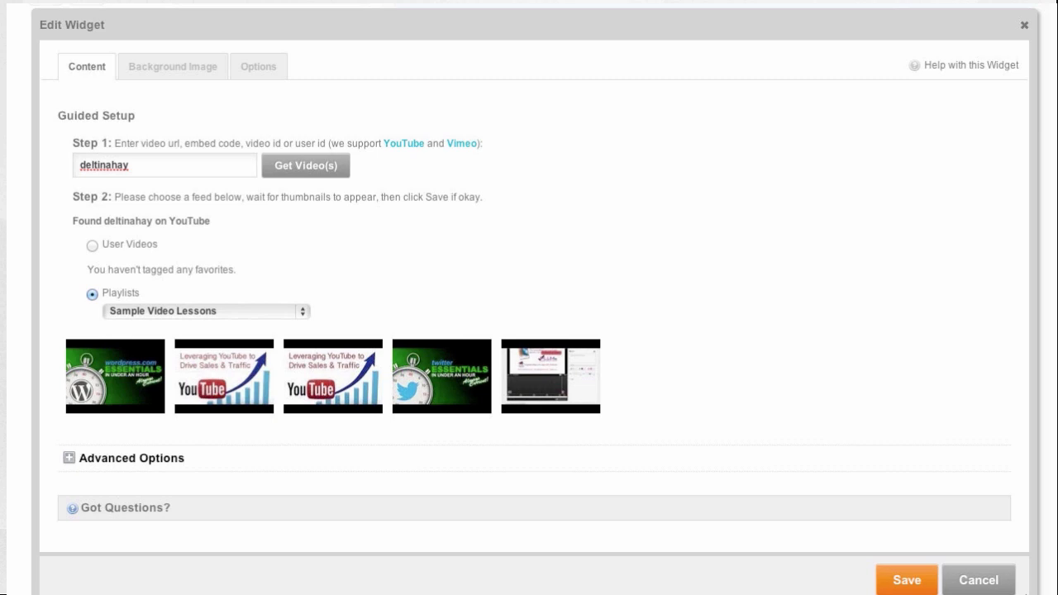
left_click(906, 579)
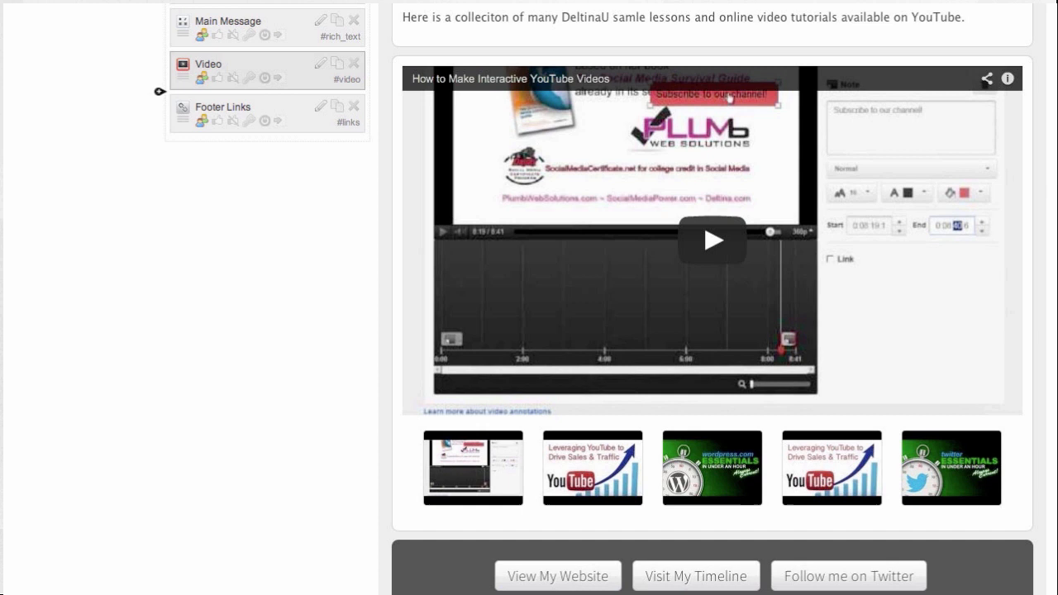
left_click(321, 106)
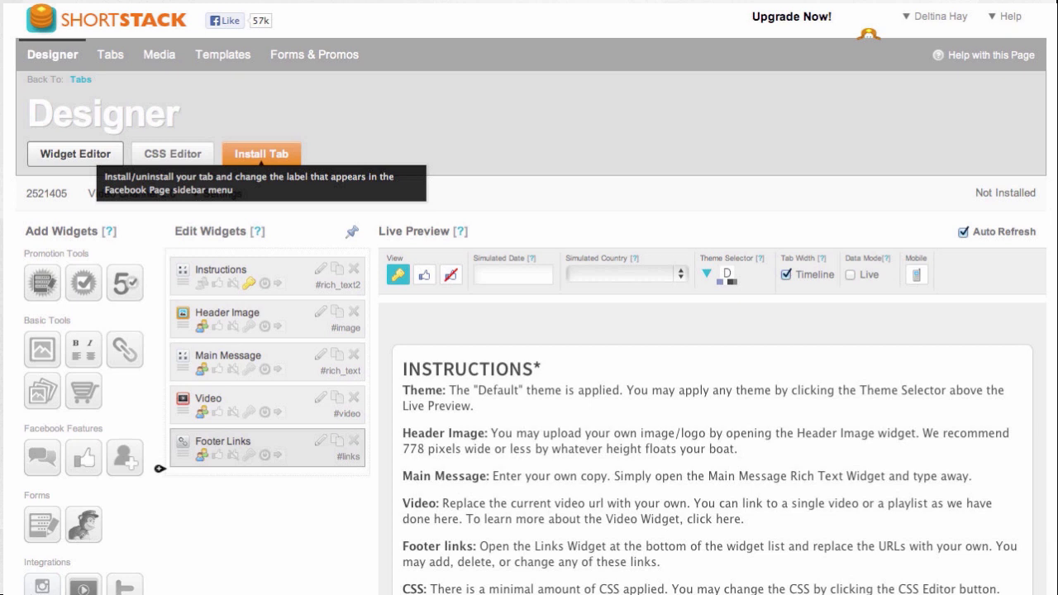
Install the tab via Quick Publish onto the Deltina U business page.
left_click(262, 154)
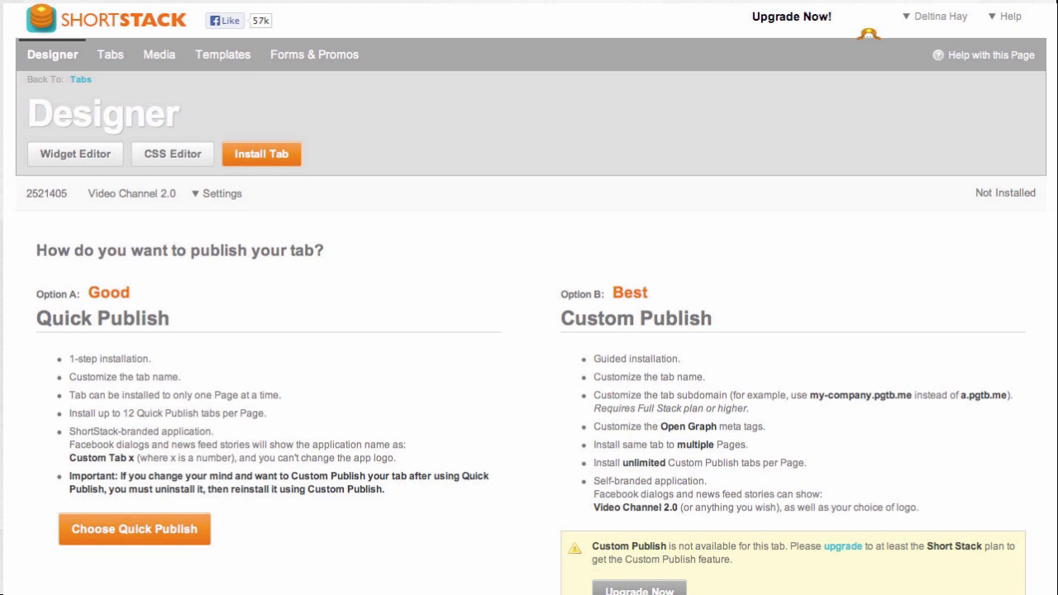
left_click(134, 530)
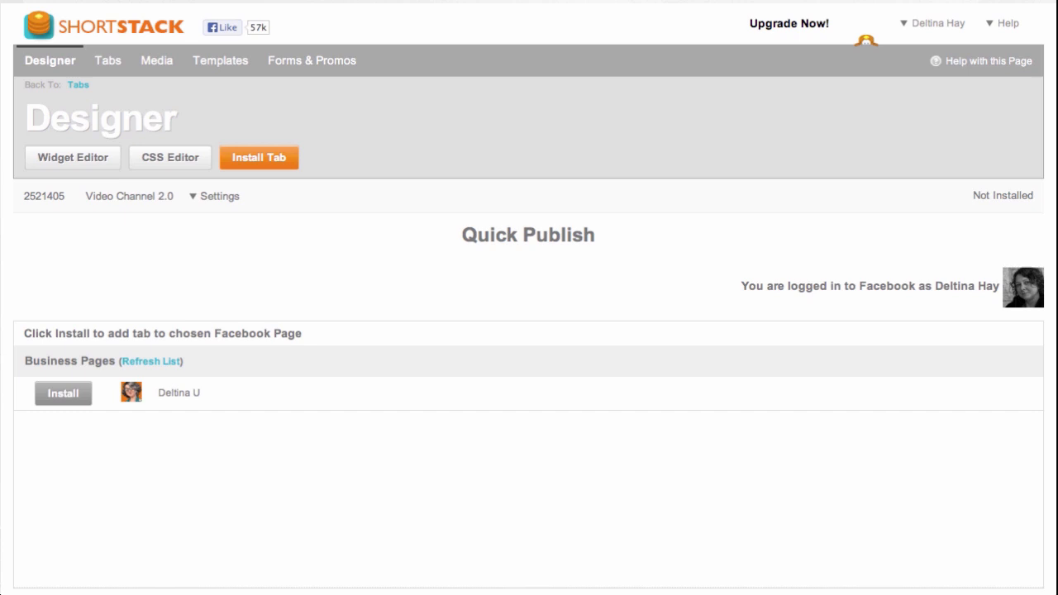
left_click(63, 394)
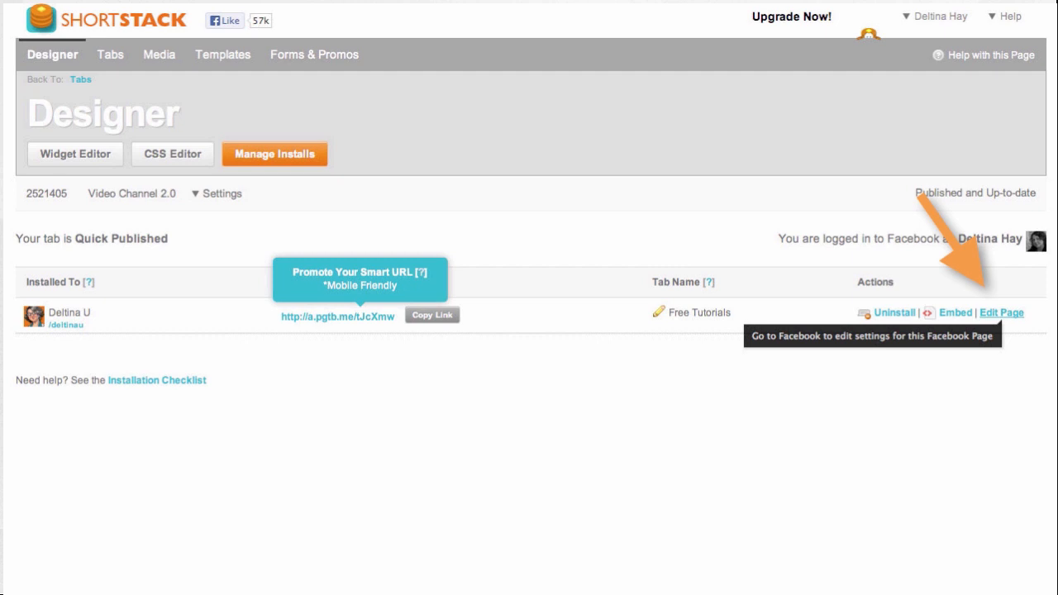
Use Edit Page in the Actions column to reach the Deltina U Facebook page.
left_click(1002, 313)
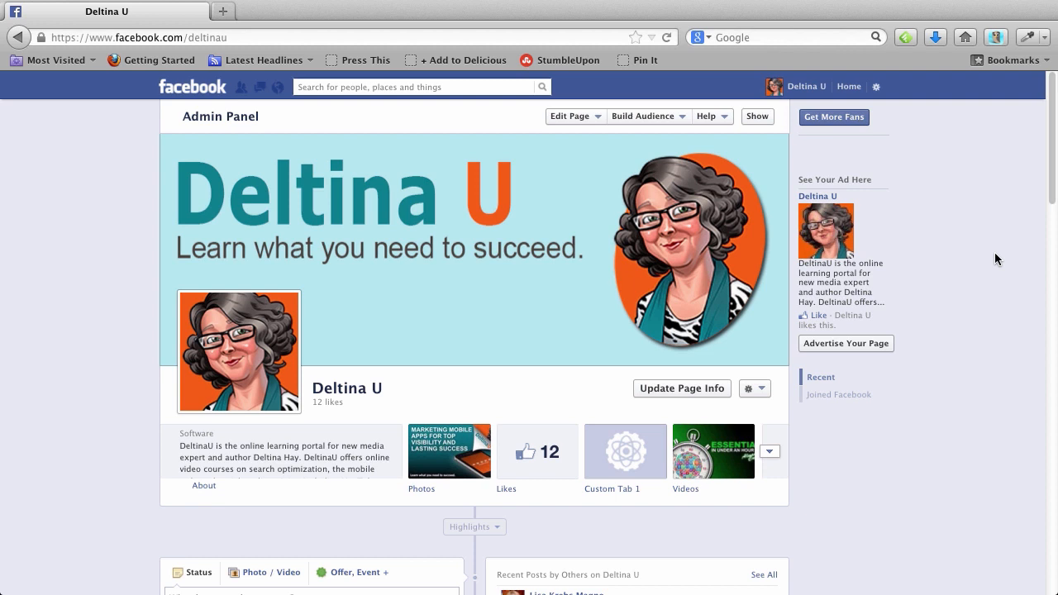
Expand the page's app tabs and bring up Edit Settings for Custom Tab 1.
left_click(625, 452)
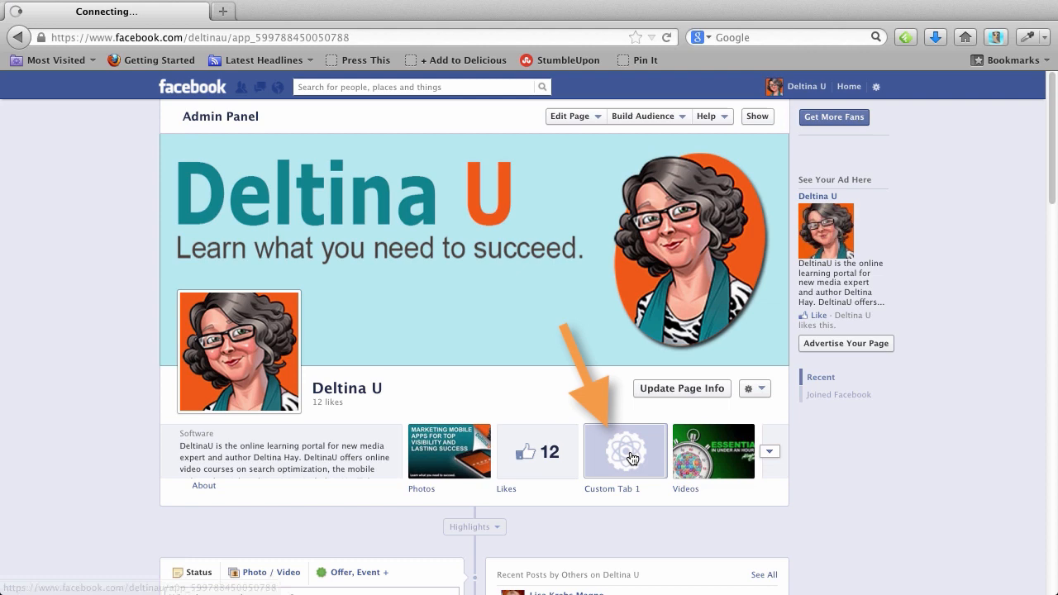
left_click(625, 450)
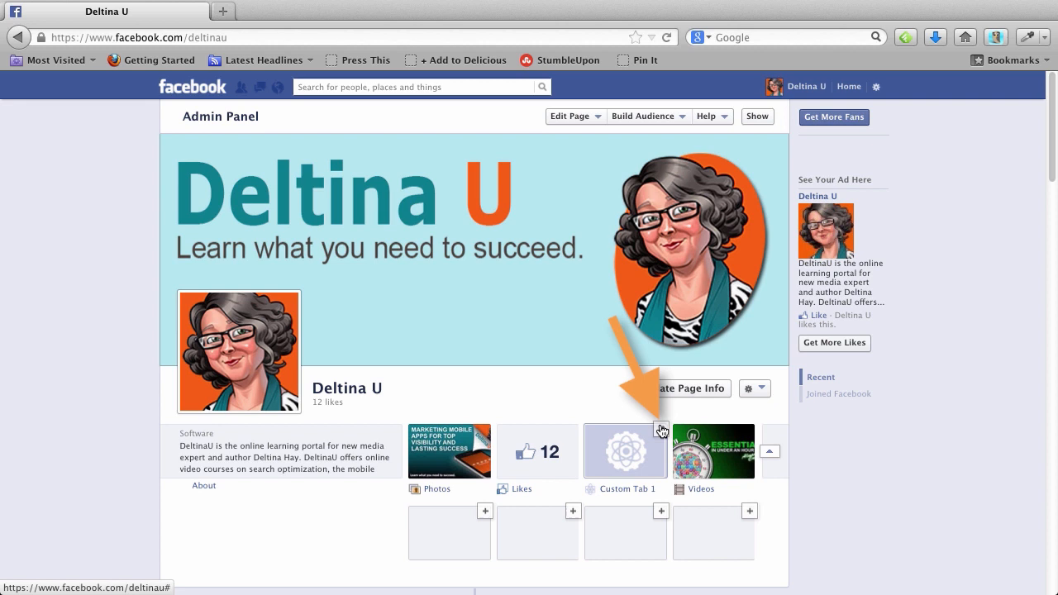
left_click(662, 430)
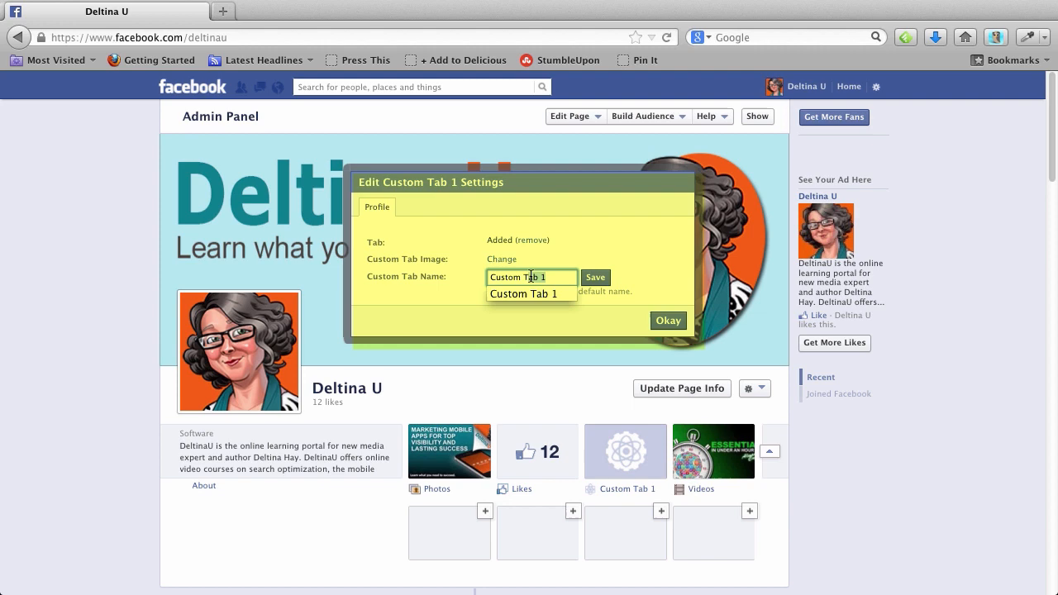
Replace the custom tab image with DUTab.png from the Desktop, the cartoon play-button portrait.
left_click(501, 258)
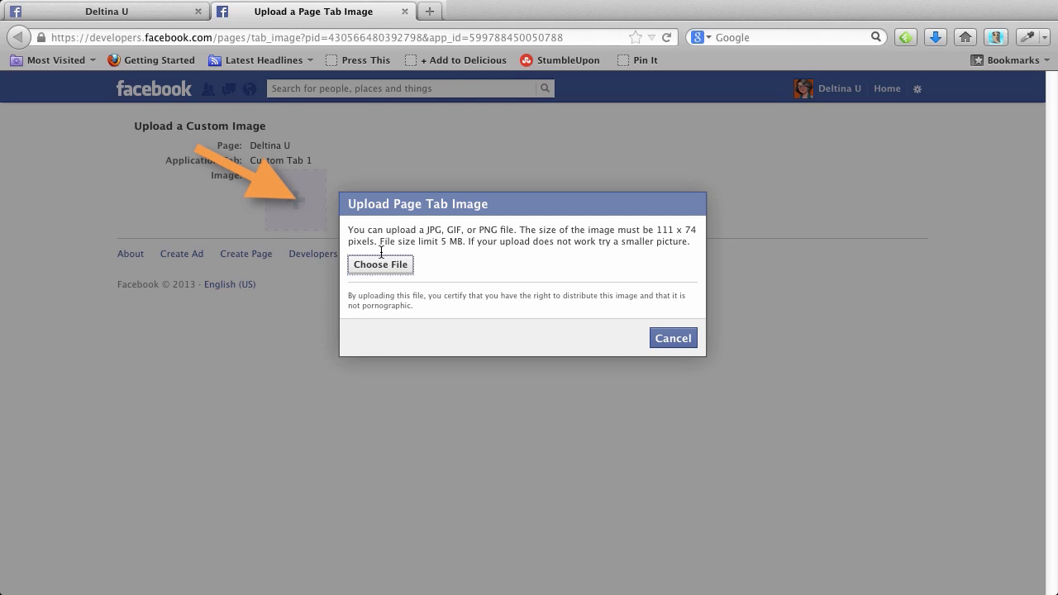
left_click(380, 265)
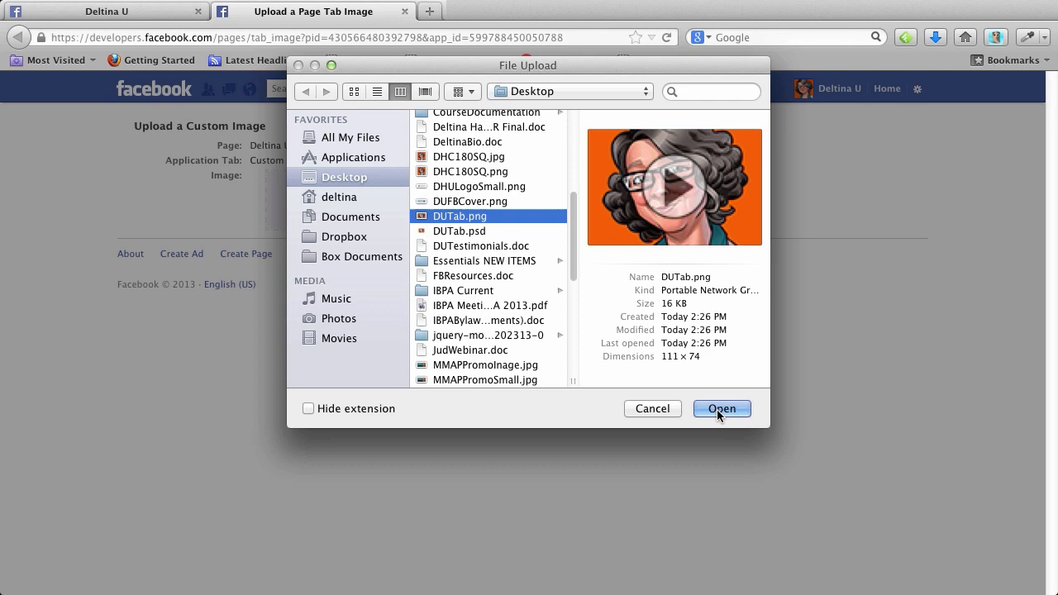
left_click(721, 409)
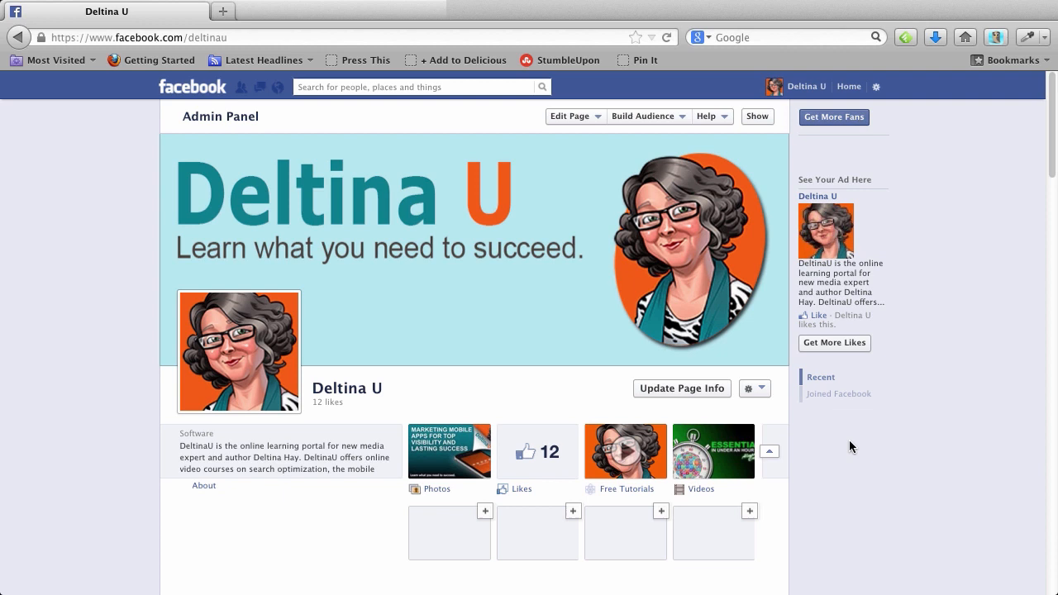
mouse_move(450, 461)
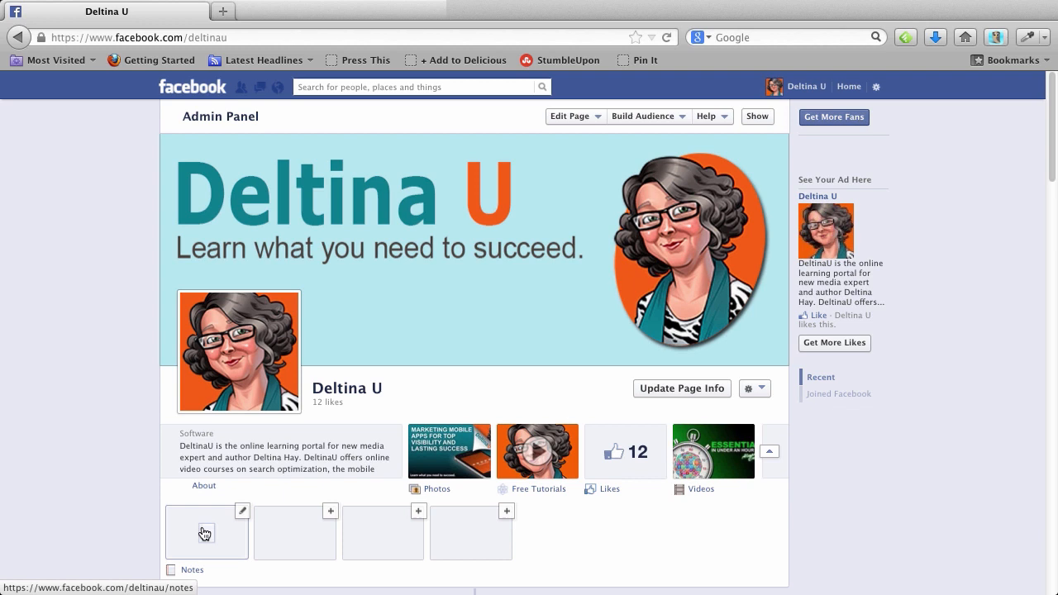
Open the page's Notes app to the blank Write a Note editor.
left_click(205, 532)
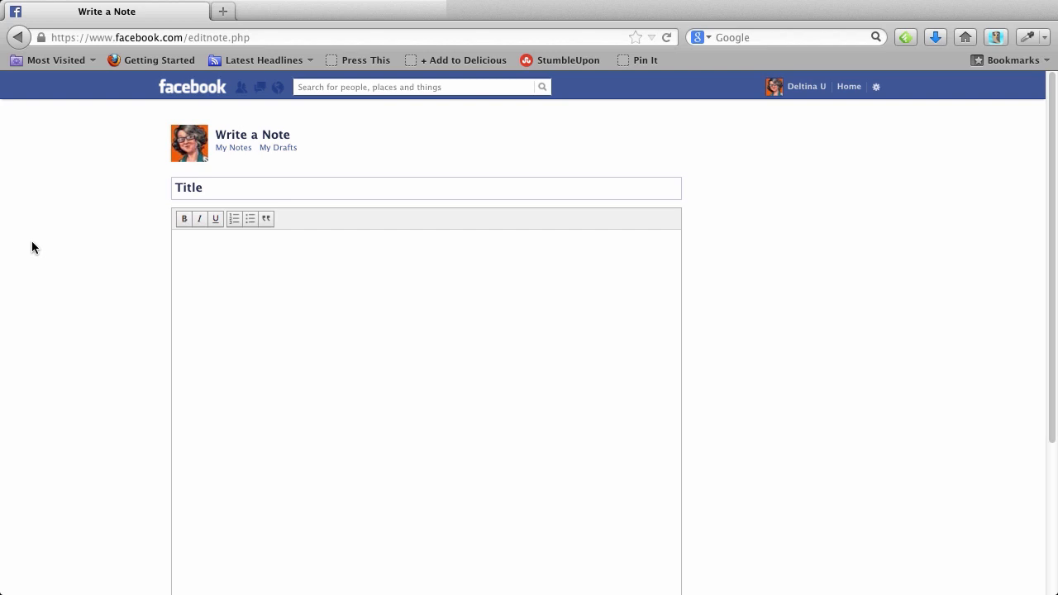
scroll("down", 3)
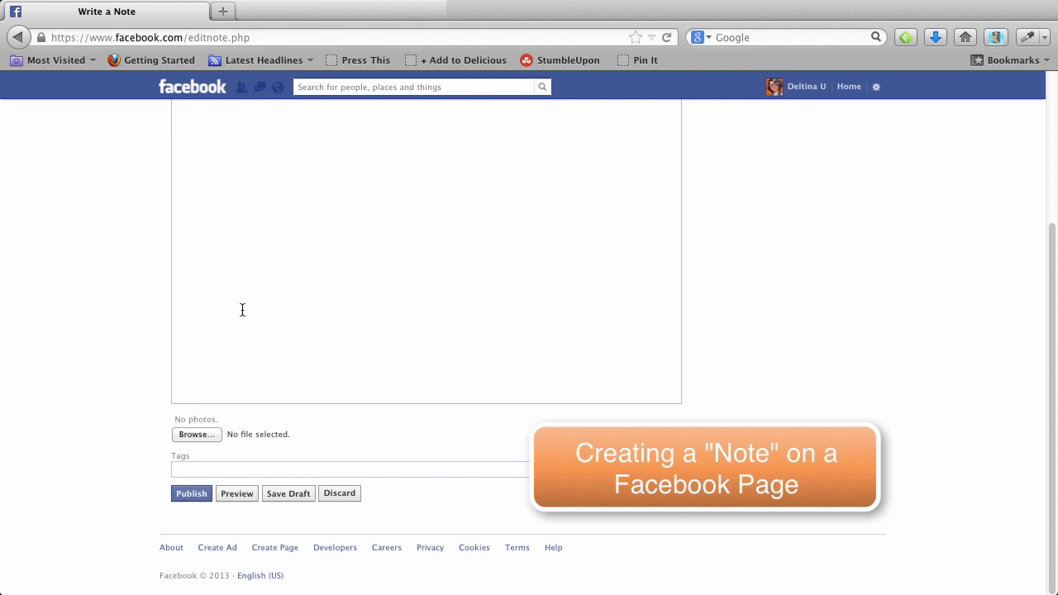